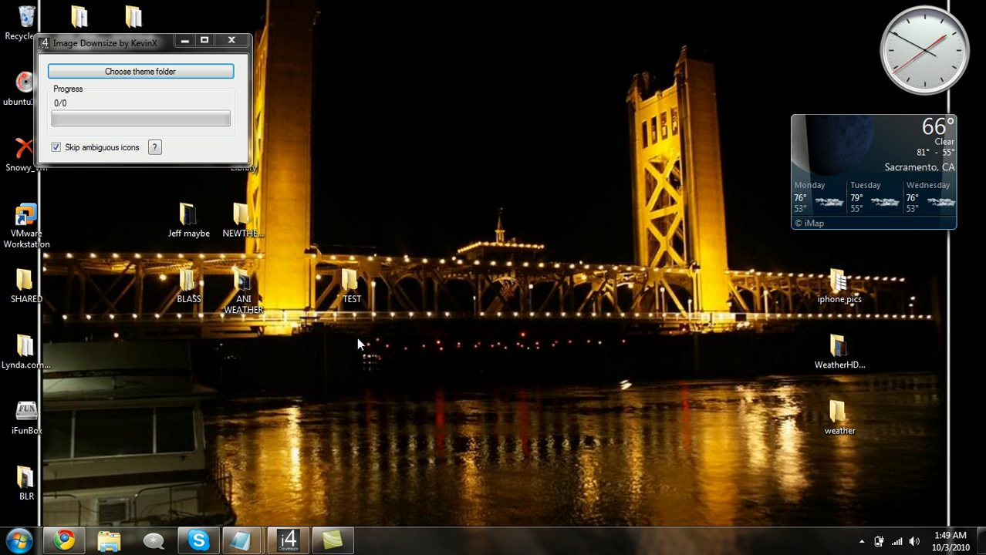
mouse_move(363, 334)
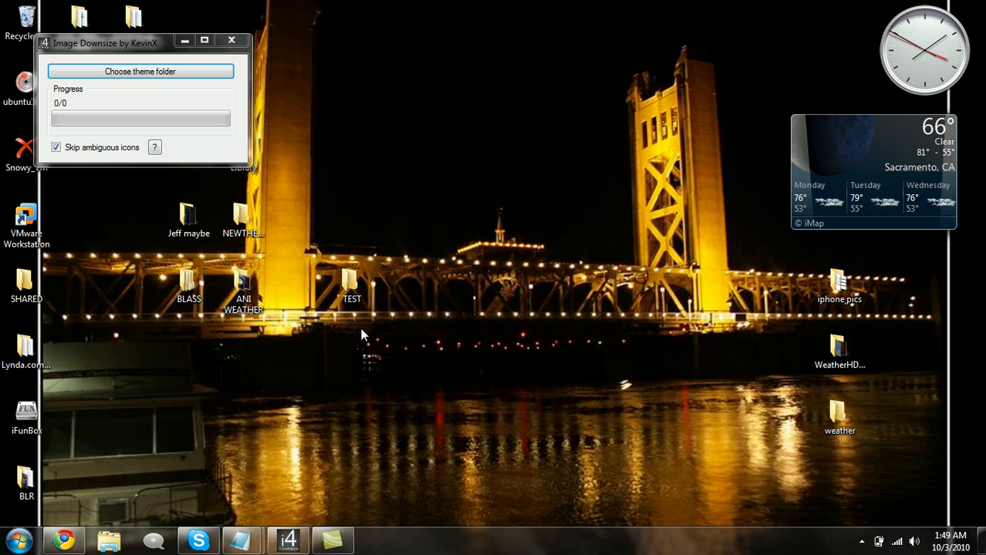
Step: Inspect Blass.theme's AppStore image dimensions, including Default and icon@2x, then return to TEST
left_click(351, 286)
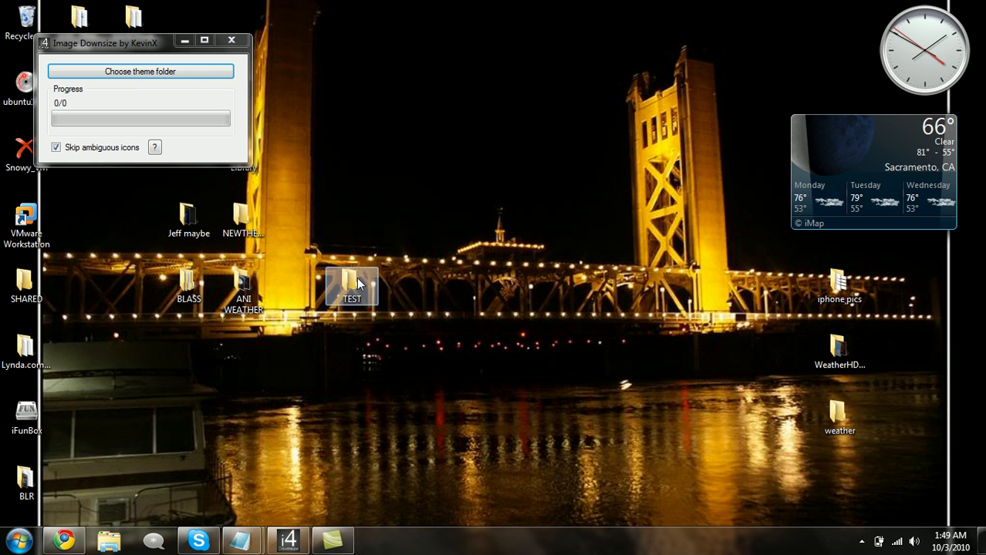
double_click(352, 289)
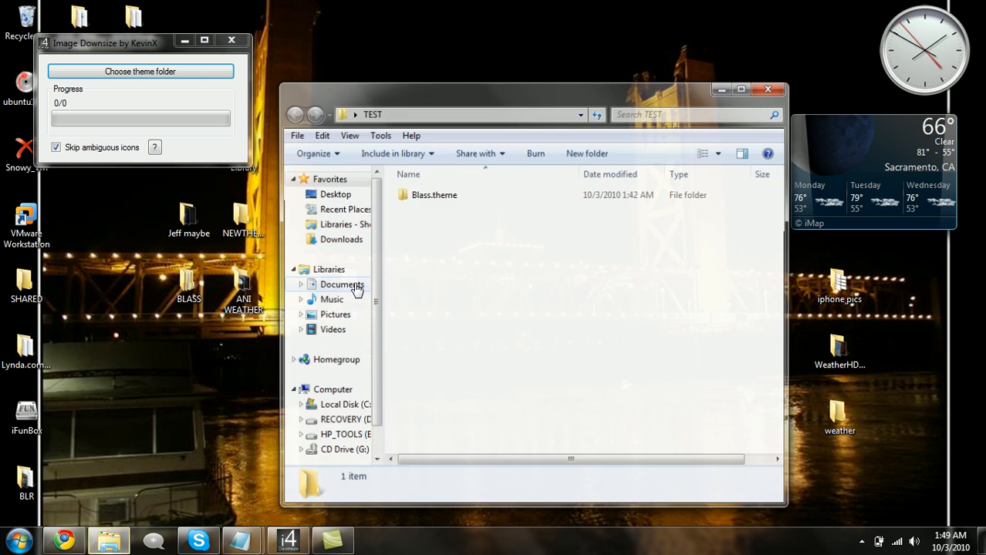
double_click(434, 194)
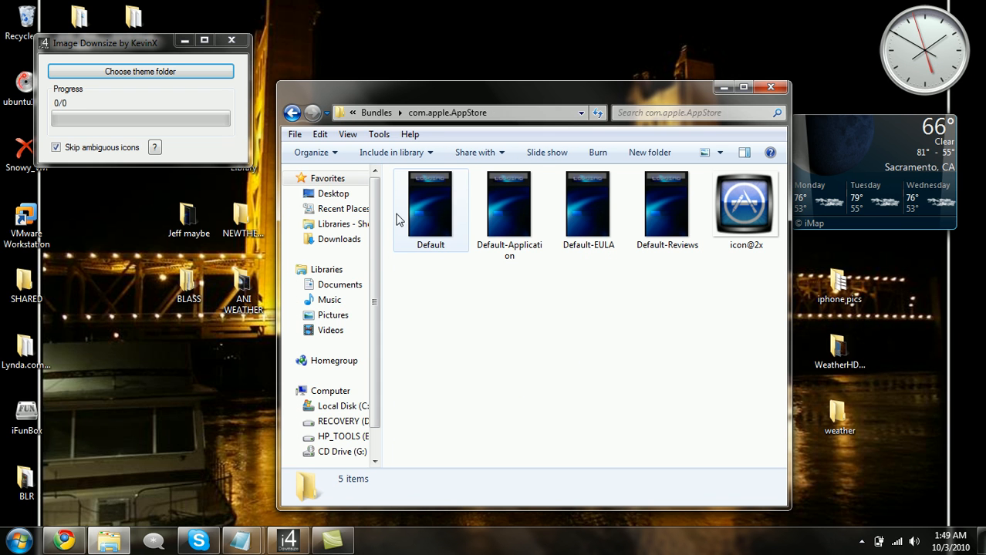
left_click(429, 204)
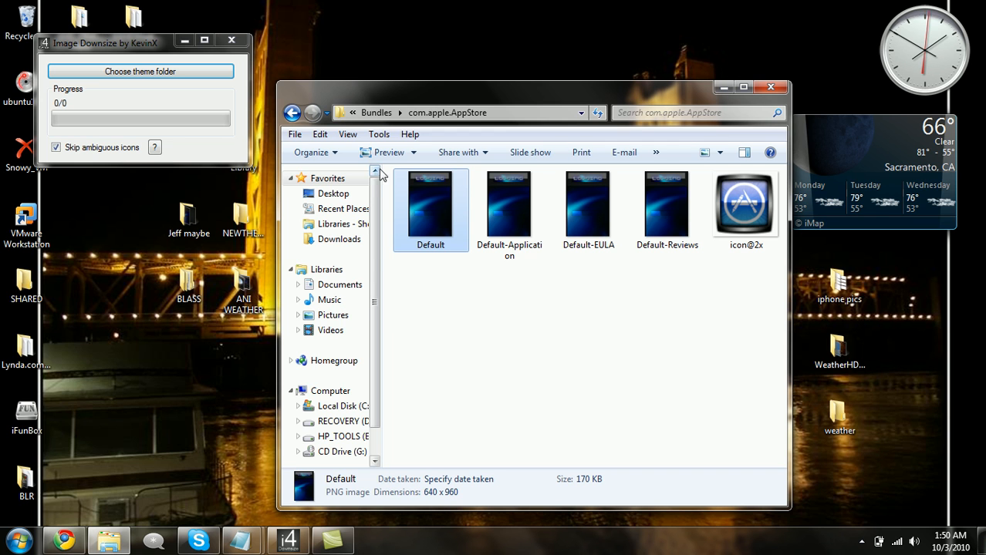
left_click(746, 208)
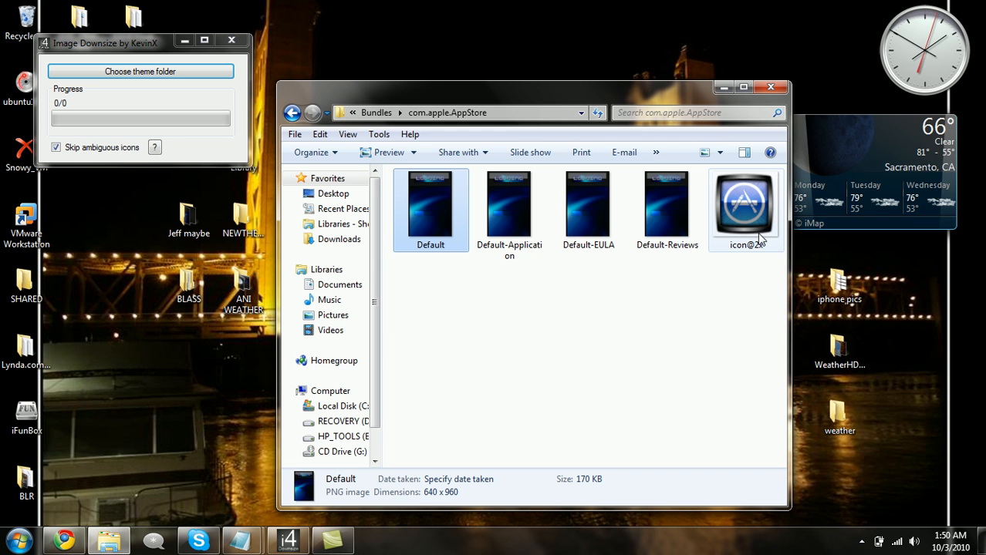
left_click(745, 203)
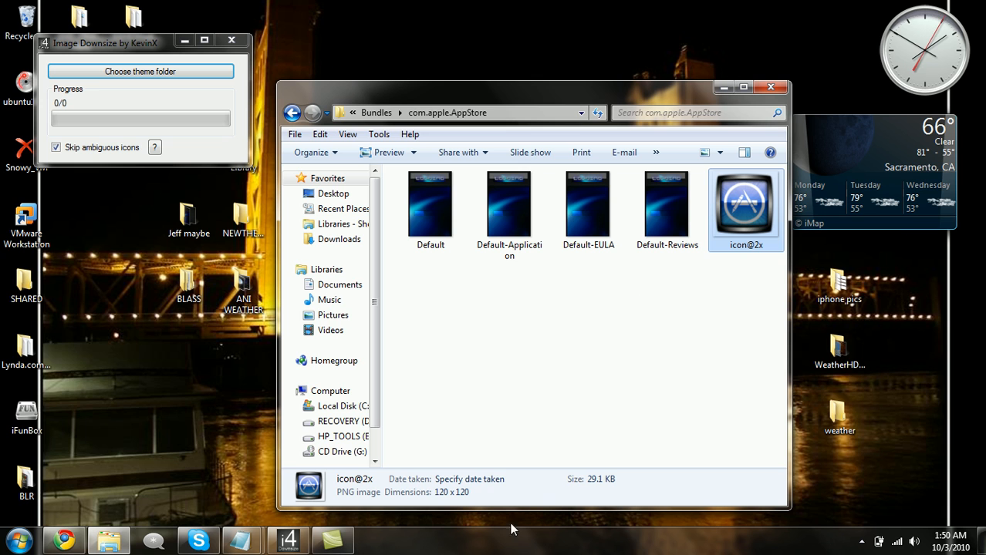
mouse_move(760, 258)
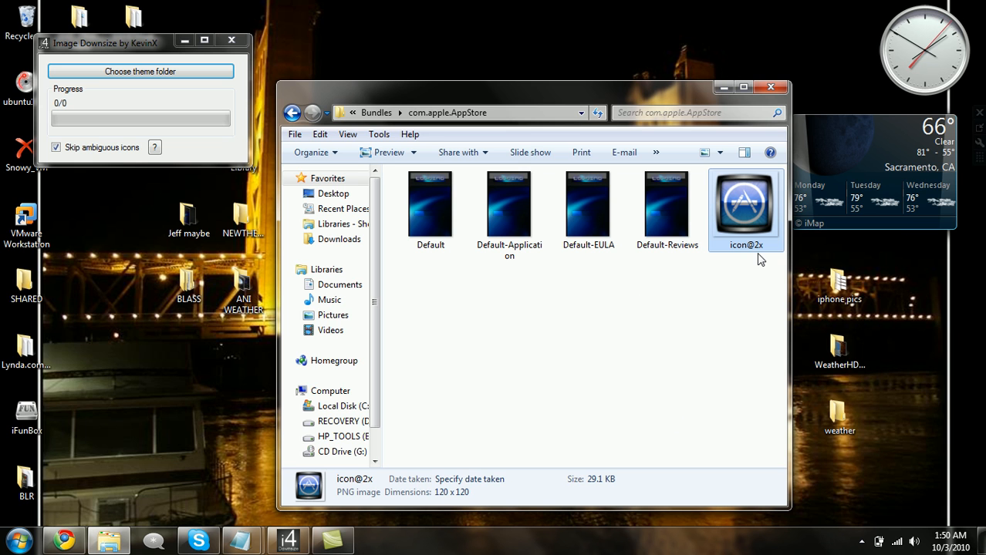
mouse_move(763, 192)
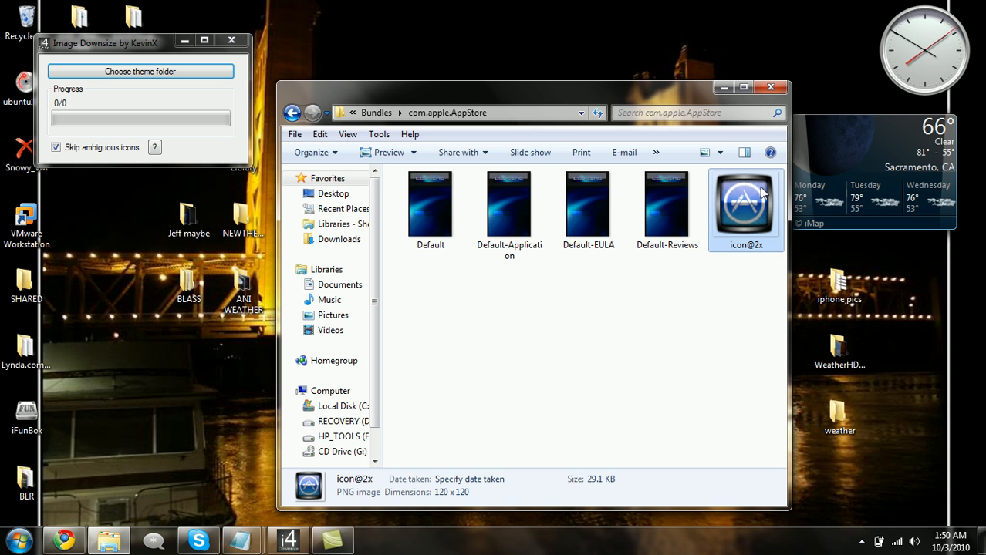
mouse_move(746, 200)
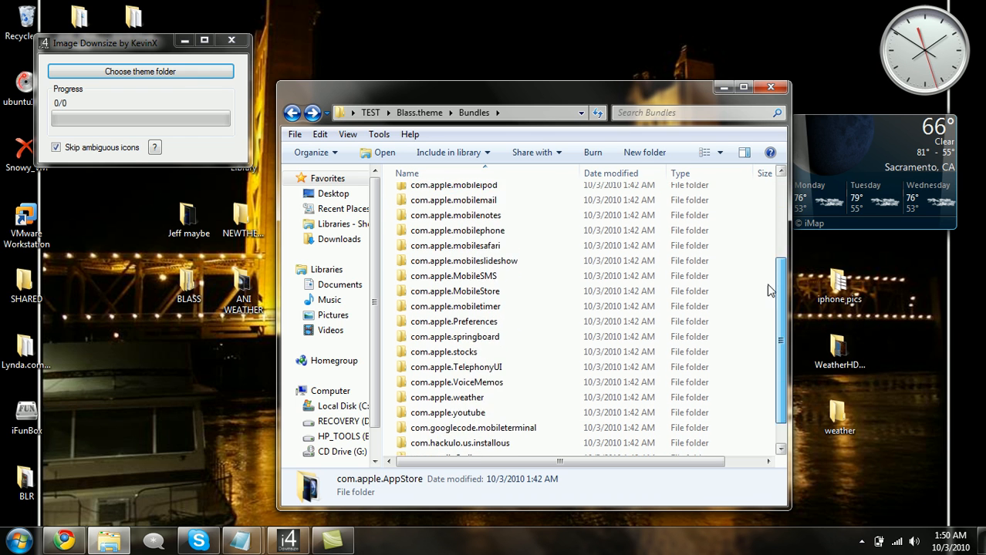
left_click(292, 112)
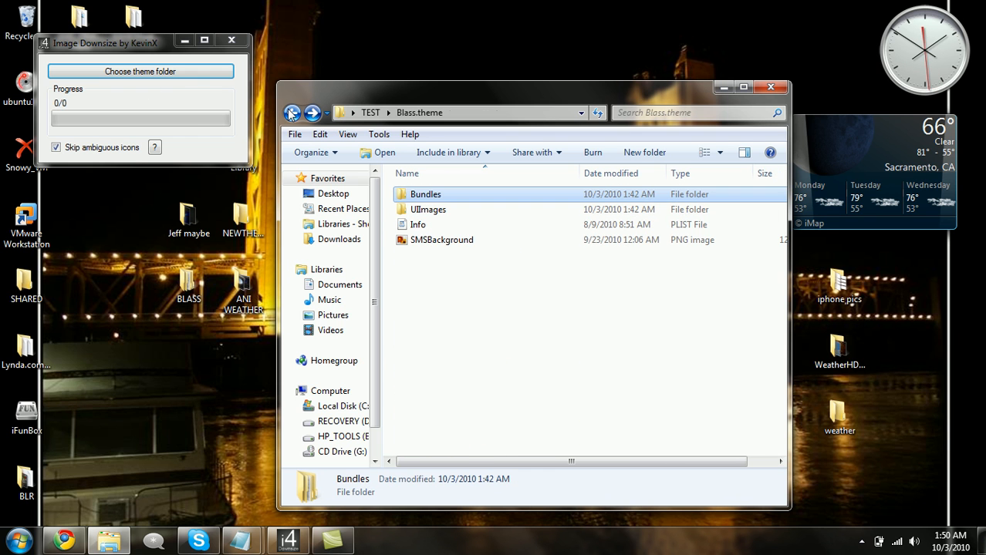
left_click(291, 113)
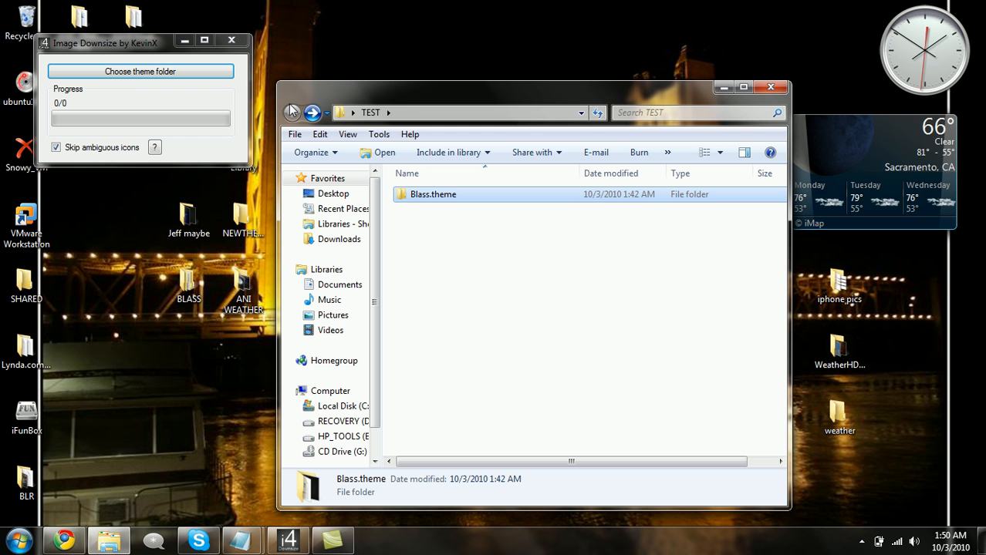
mouse_move(11, 130)
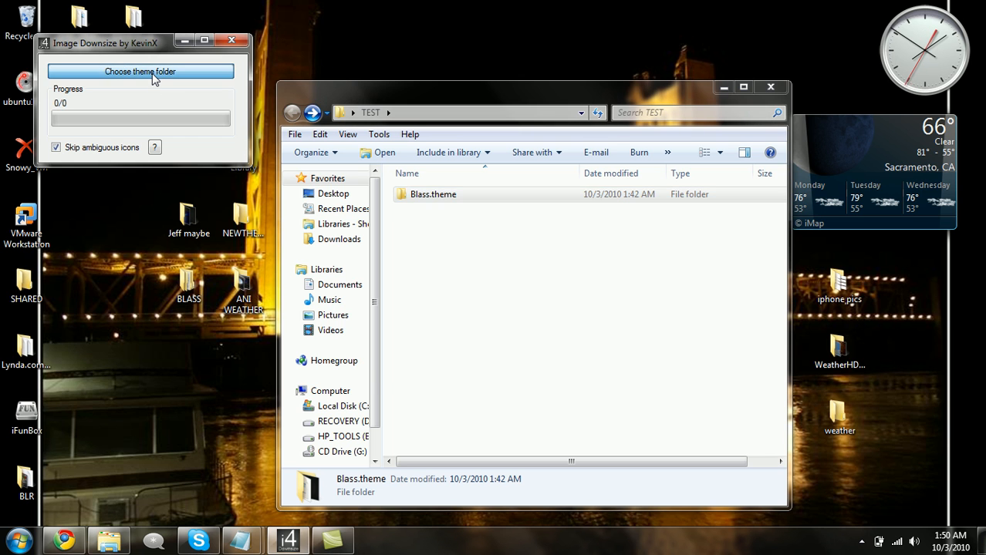
Step: Pick TEST > Blass.theme in the Browse For Folder tree as the theme folder
left_click(140, 71)
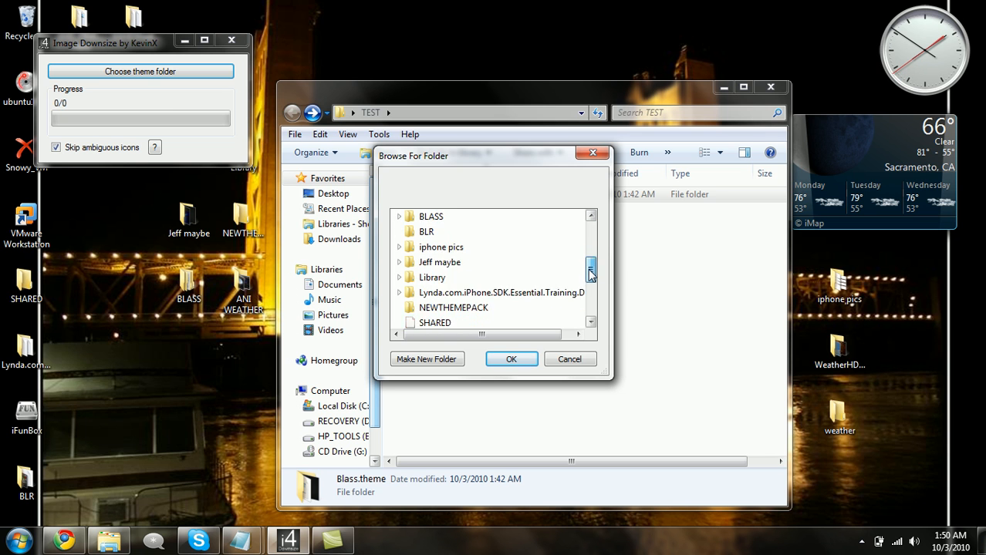
scroll("down", 3)
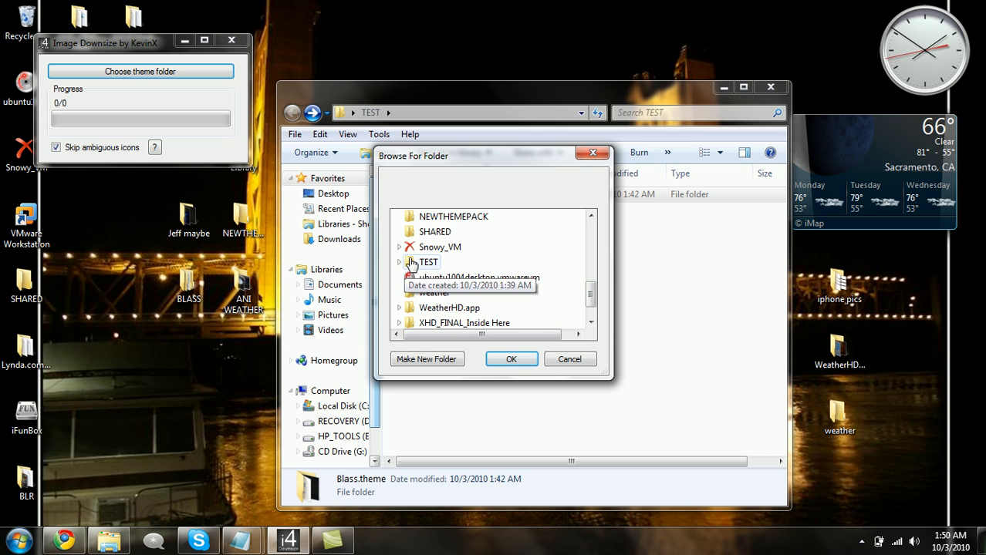
left_click(399, 262)
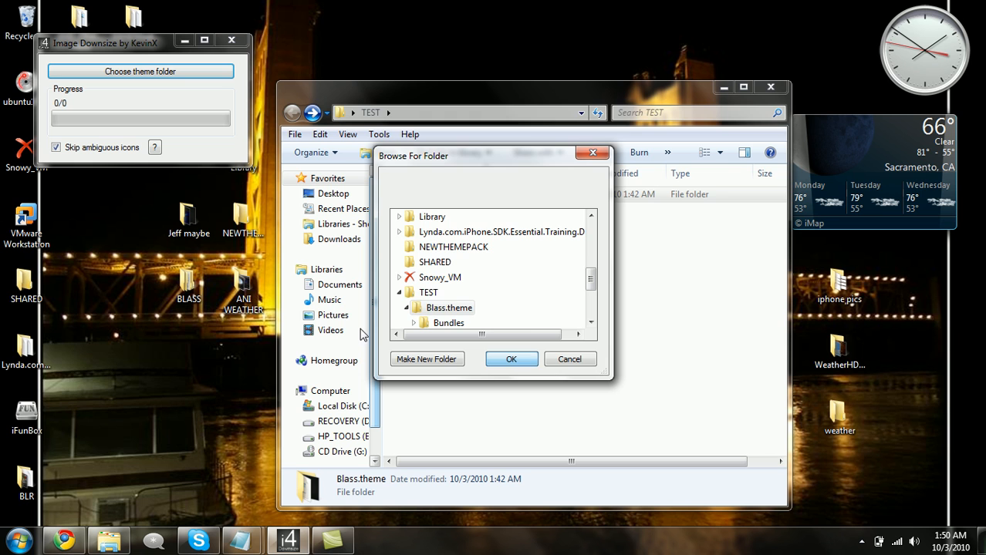
left_click(511, 359)
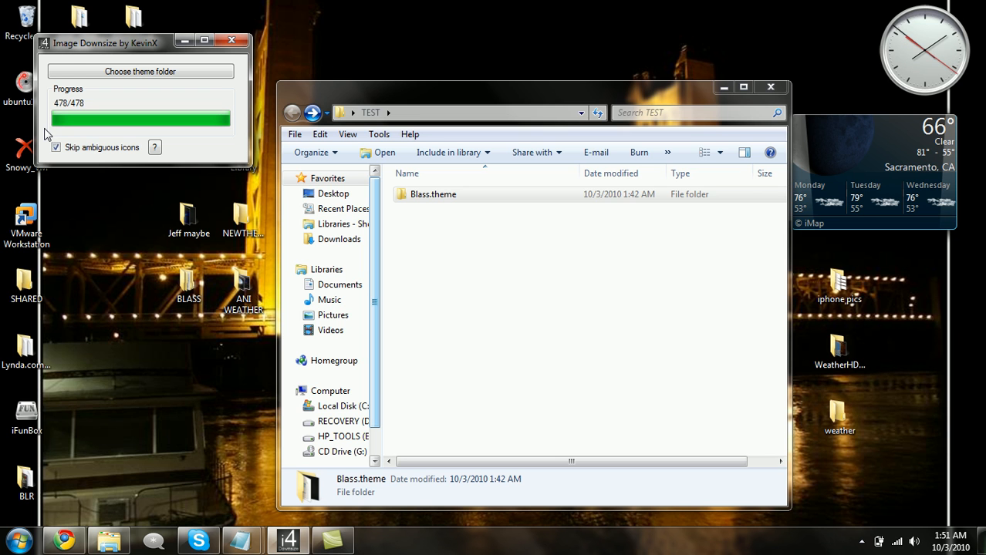
Step: In com.apple.AppStore, compare icon@2x at 120×120 with the new 60×60 icon
left_click(433, 194)
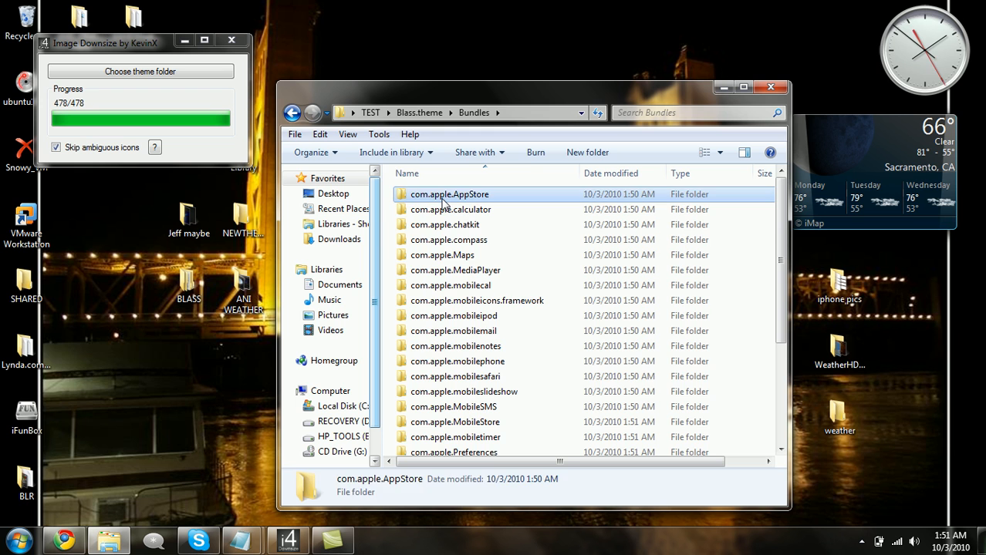
double_click(449, 194)
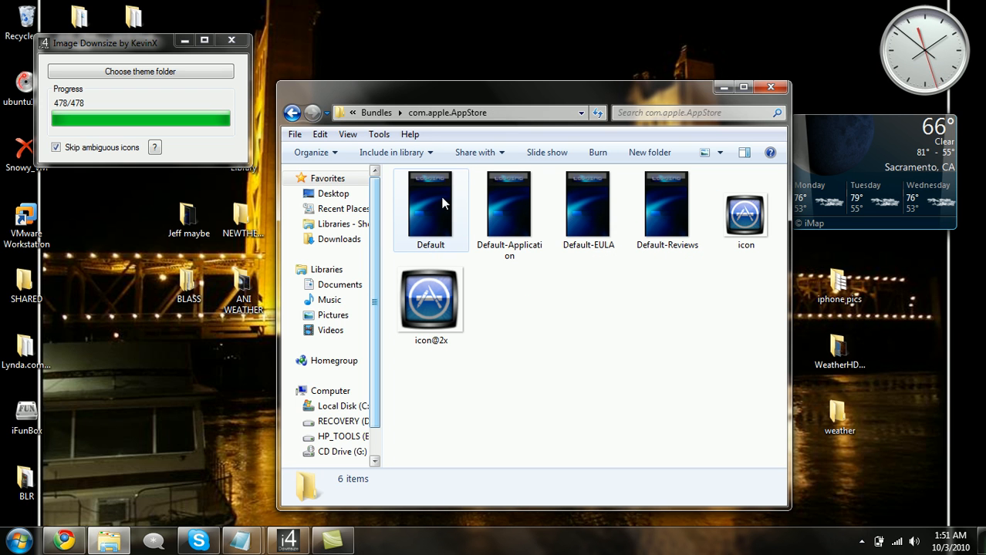
left_click(430, 301)
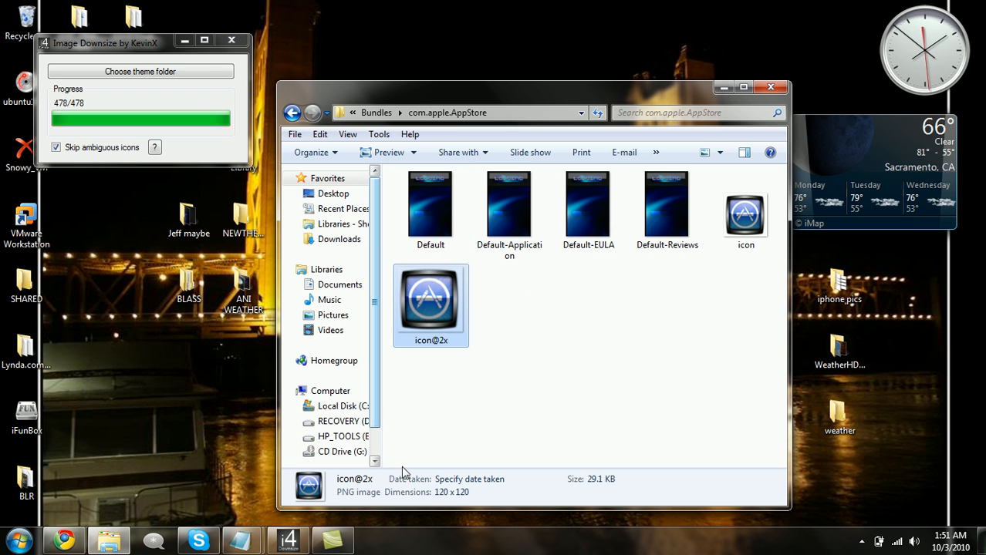
mouse_move(431, 347)
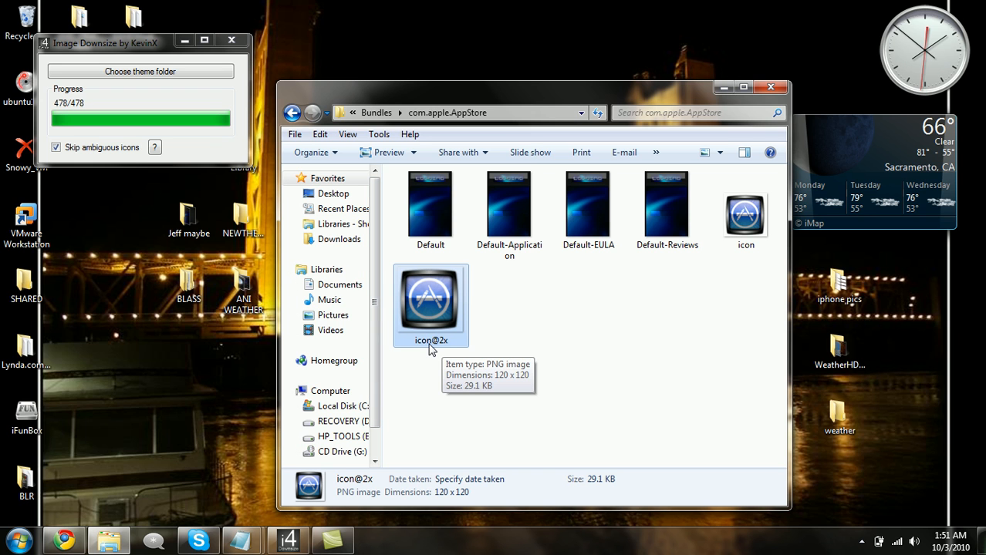
mouse_move(440, 355)
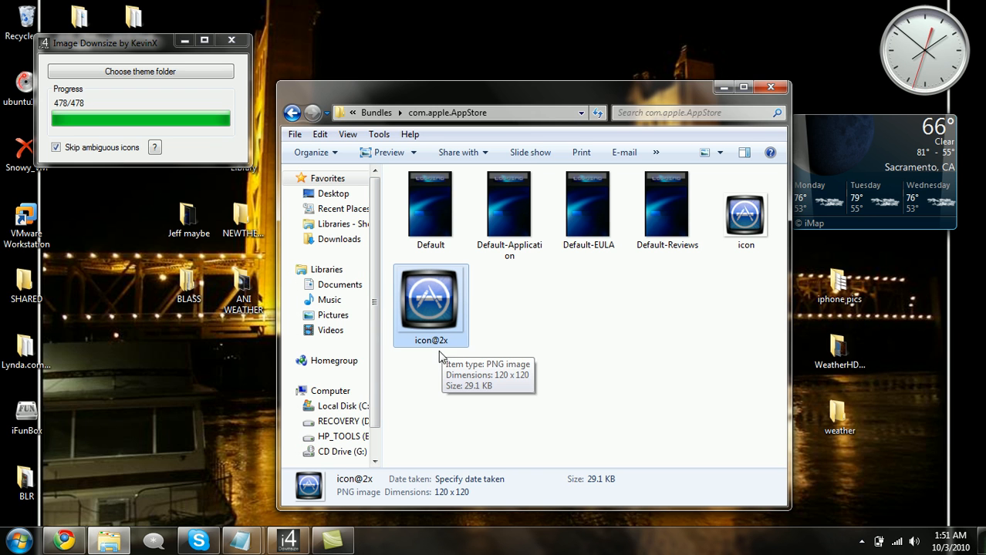
mouse_move(465, 500)
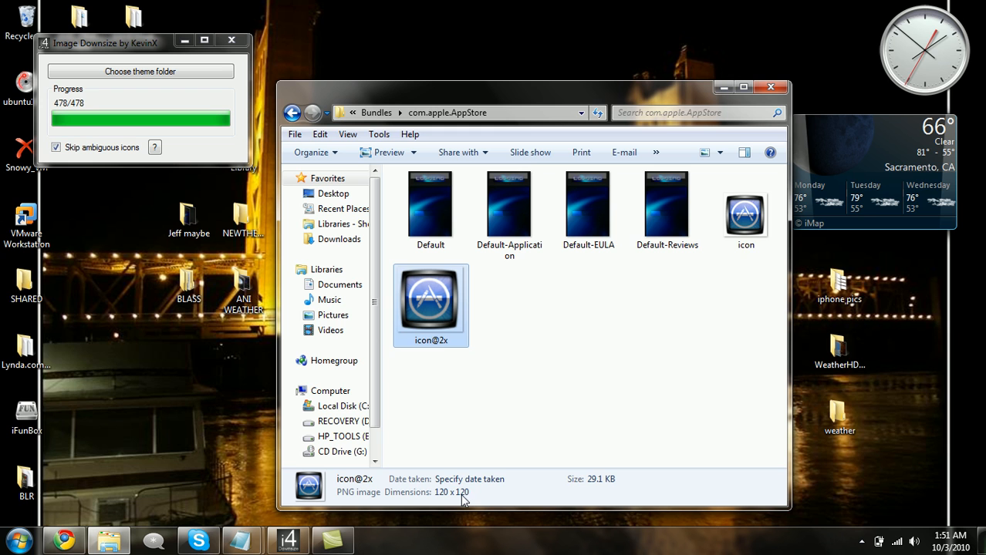
left_click(745, 208)
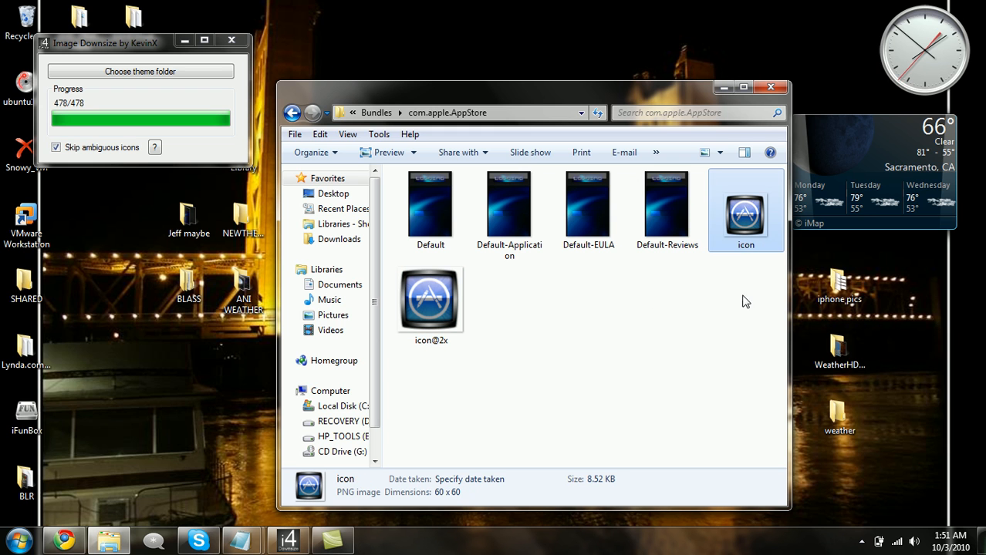
left_click(430, 299)
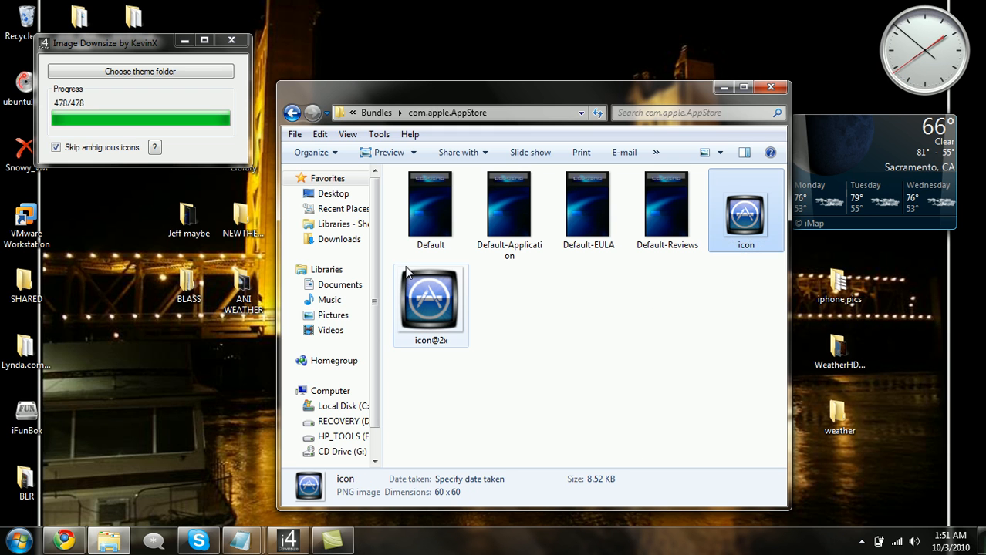
left_click(430, 208)
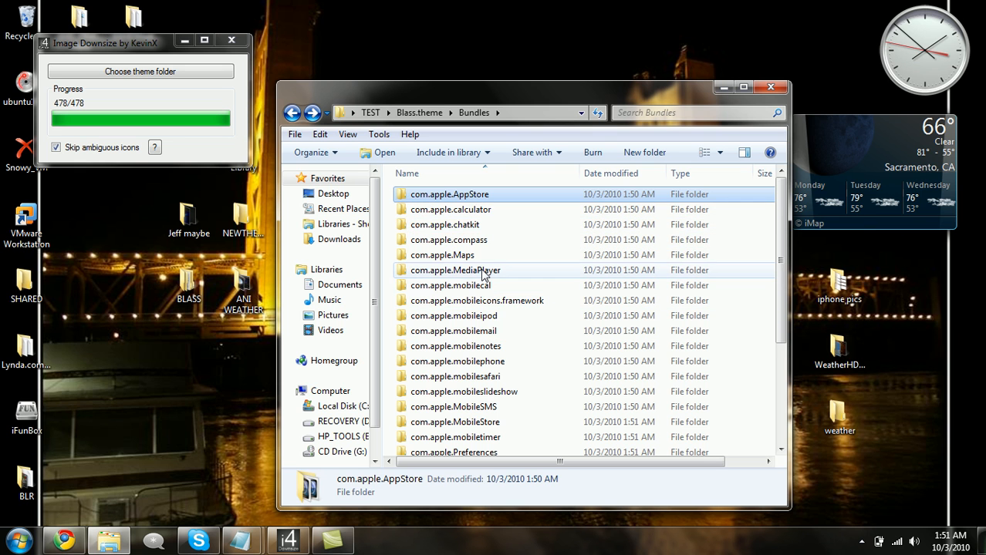
double_click(455, 270)
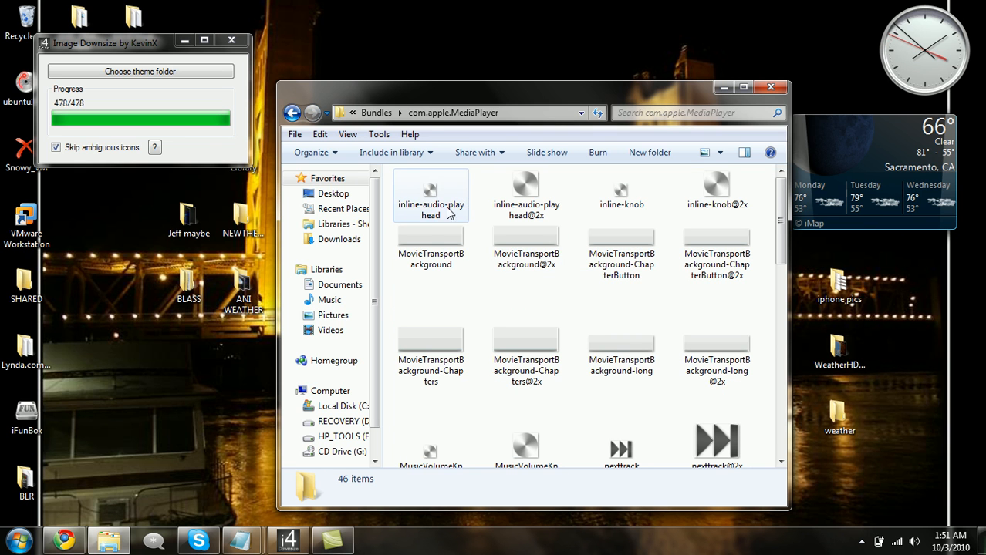
left_click(430, 231)
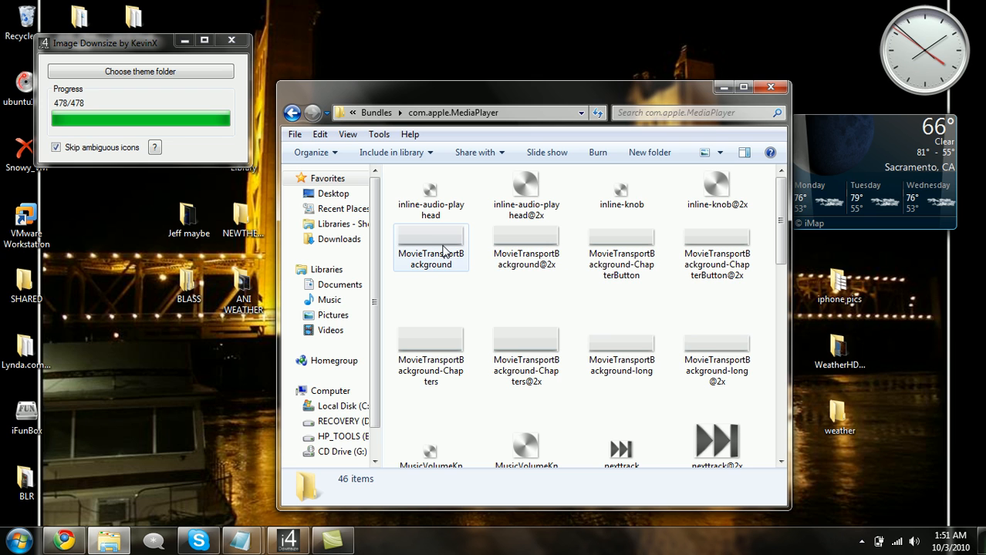
left_click(526, 247)
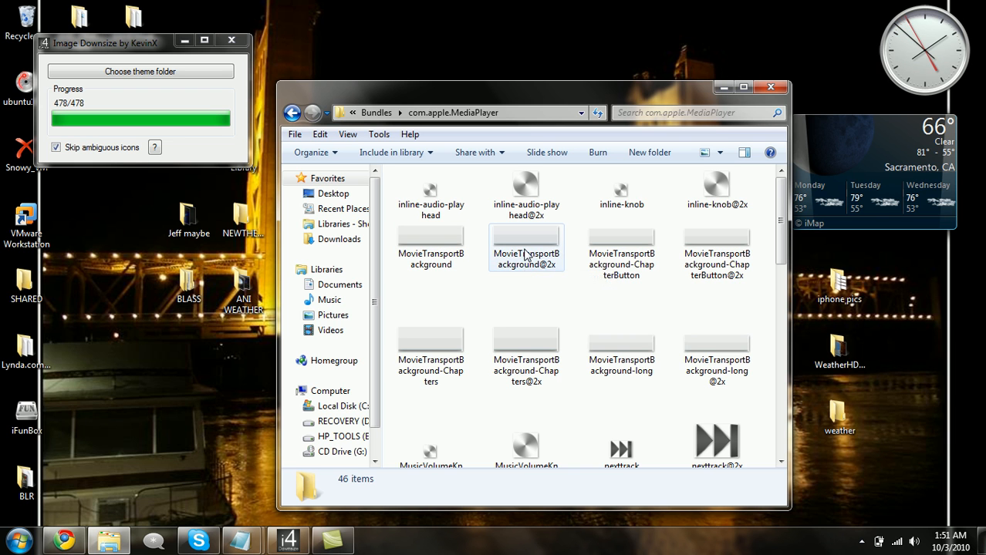
left_click(526, 247)
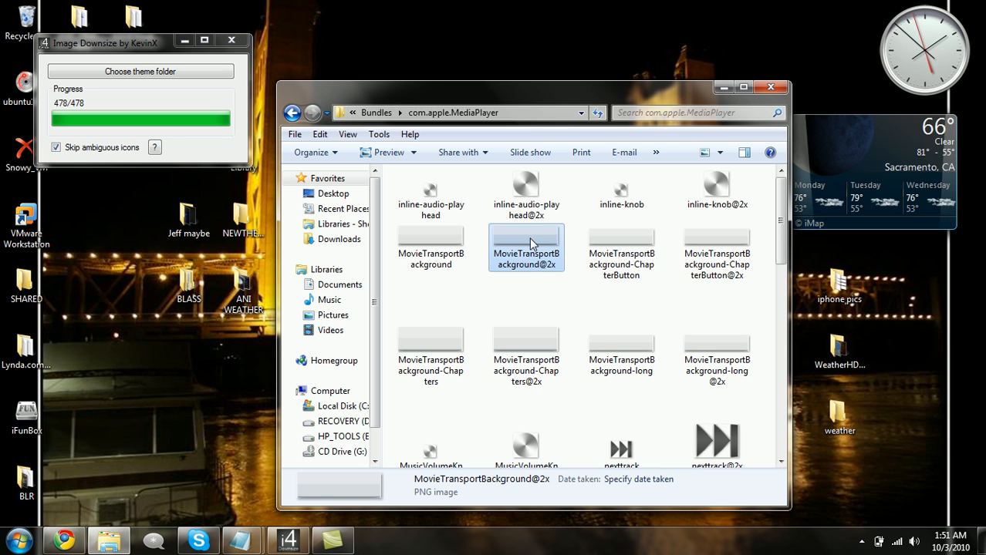
left_click(526, 335)
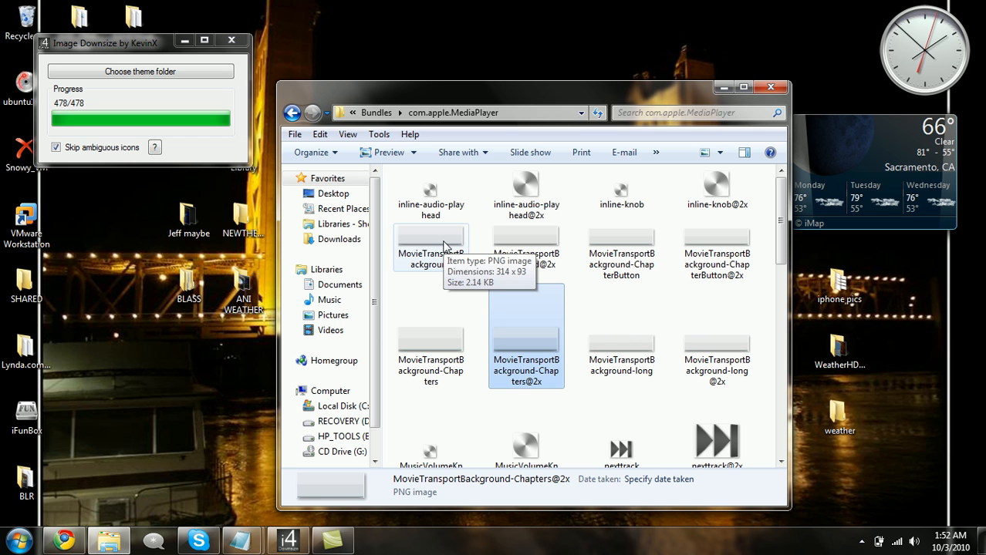
scroll("down", 3)
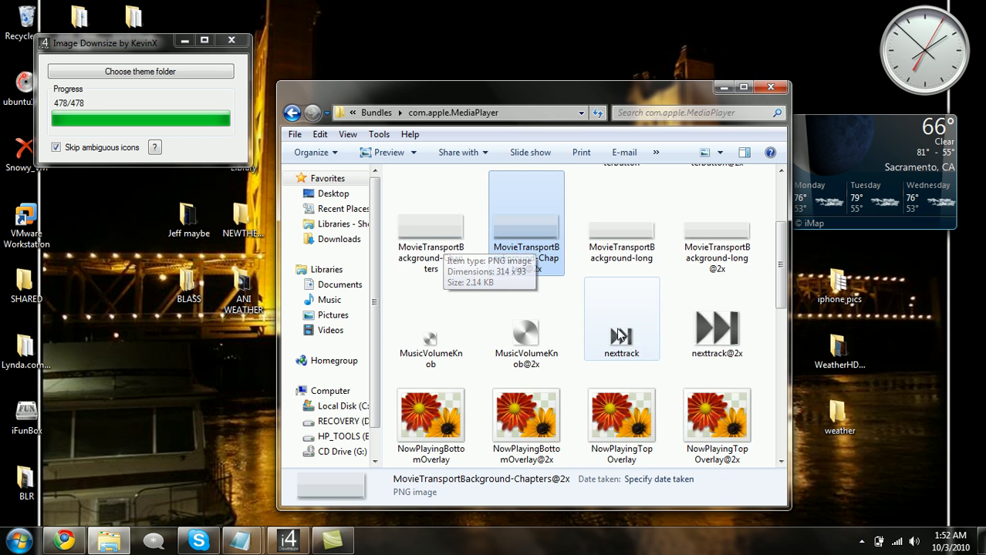
scroll("down", 3)
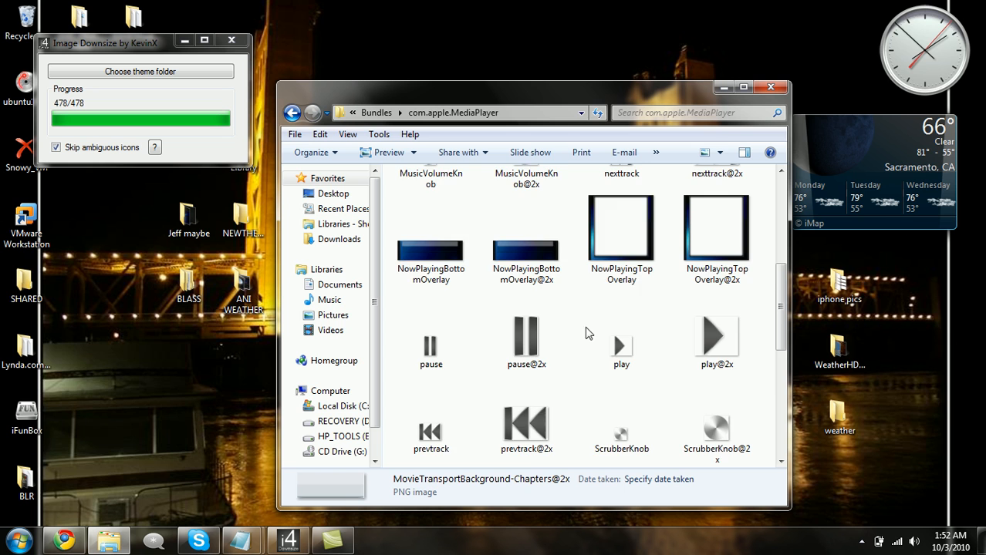
scroll("down", 3)
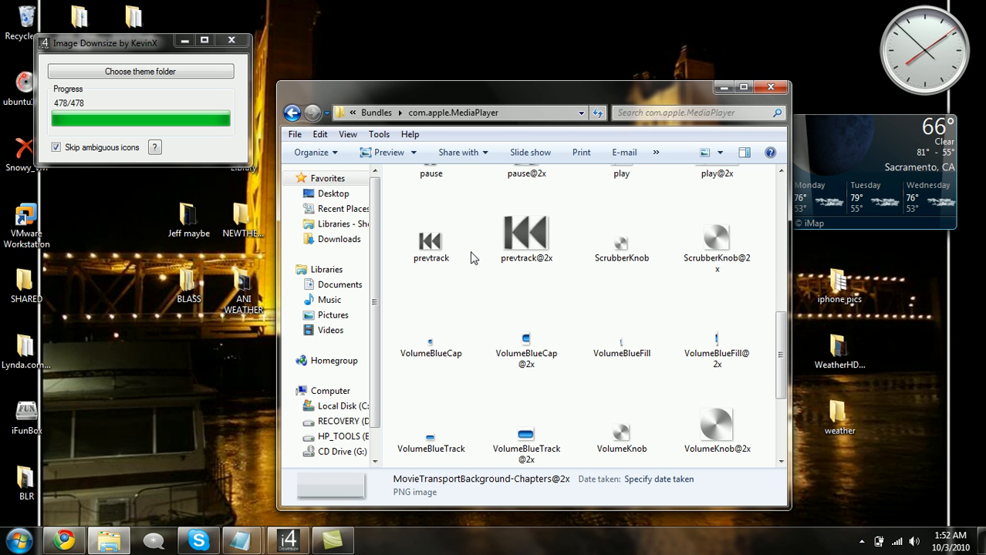
scroll("down", 3)
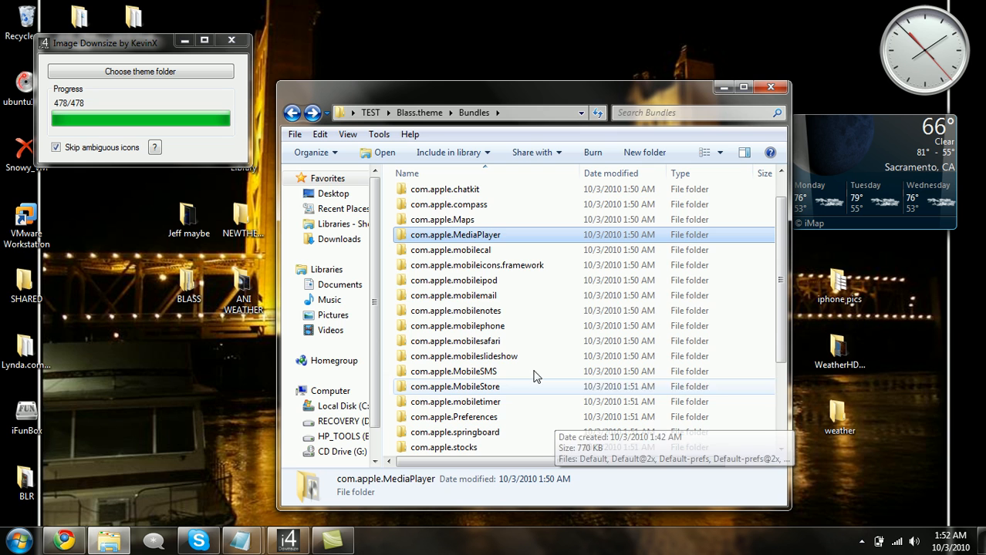
double_click(450, 250)
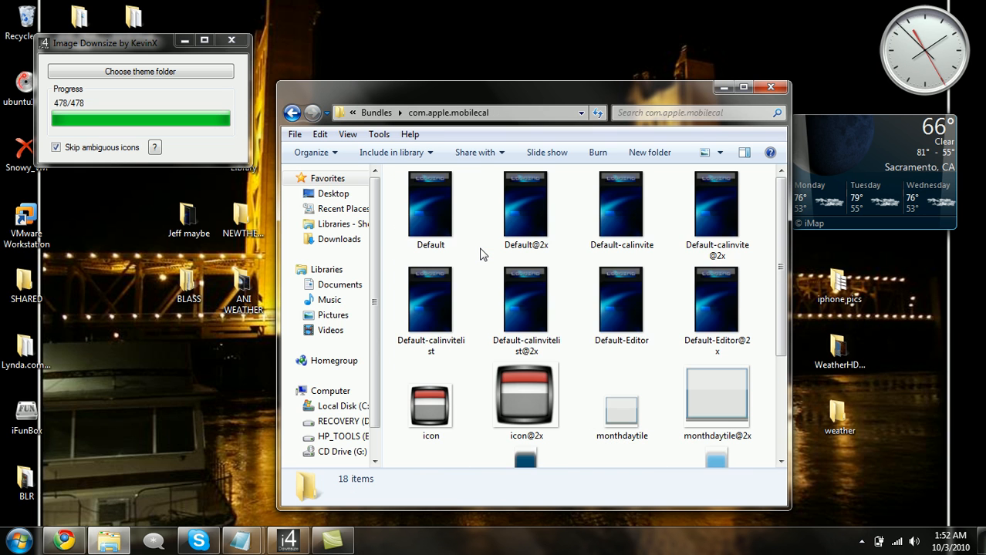
scroll("down", 3)
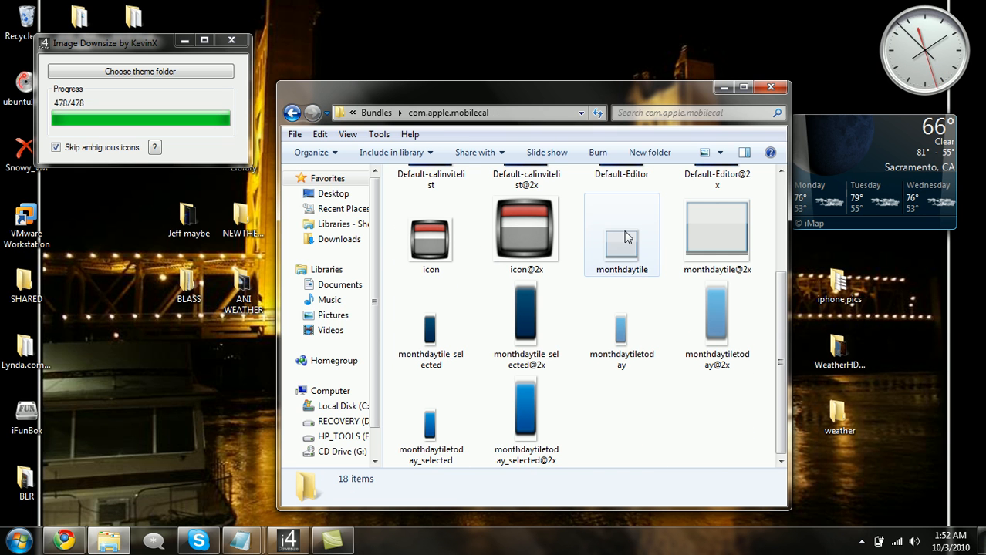
mouse_move(622, 231)
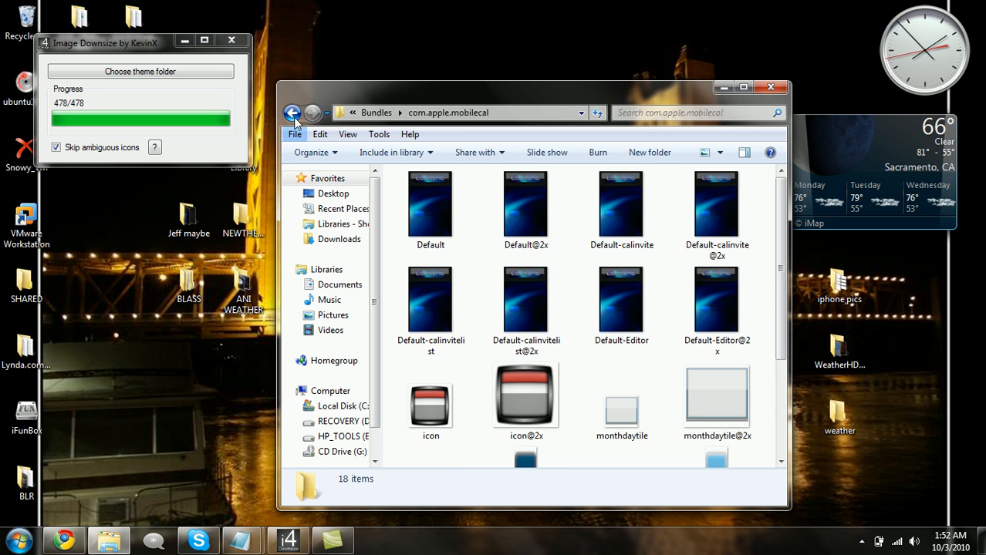
left_click(292, 112)
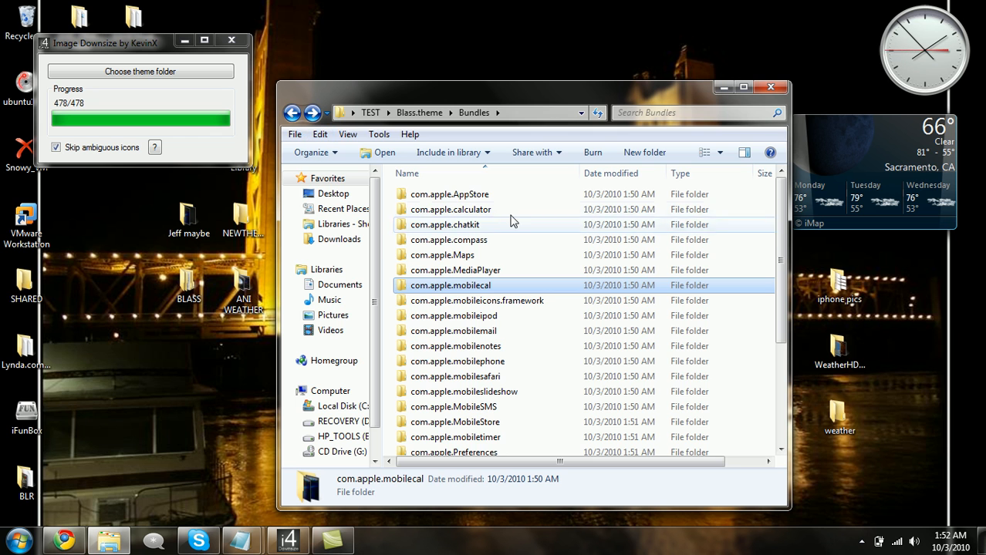
double_click(450, 193)
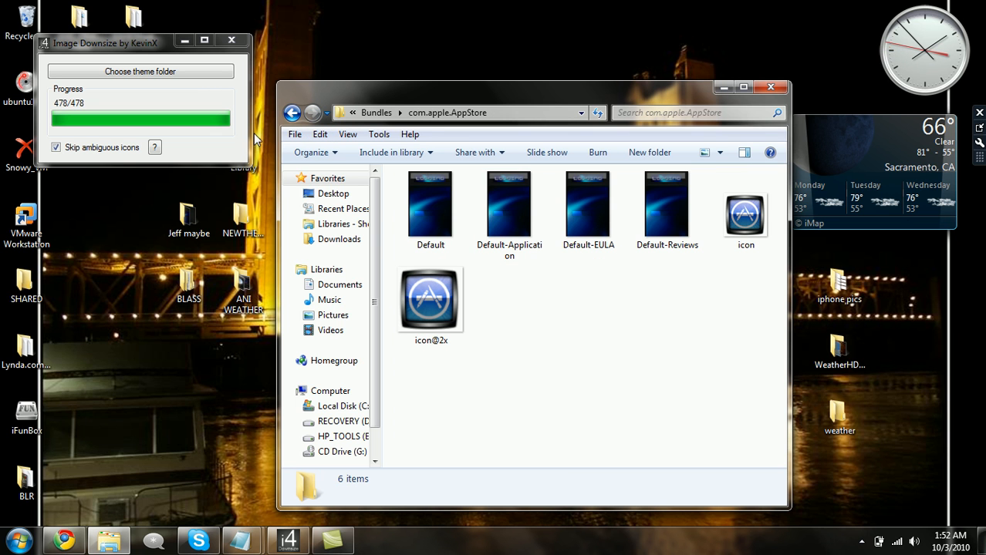
left_click(291, 113)
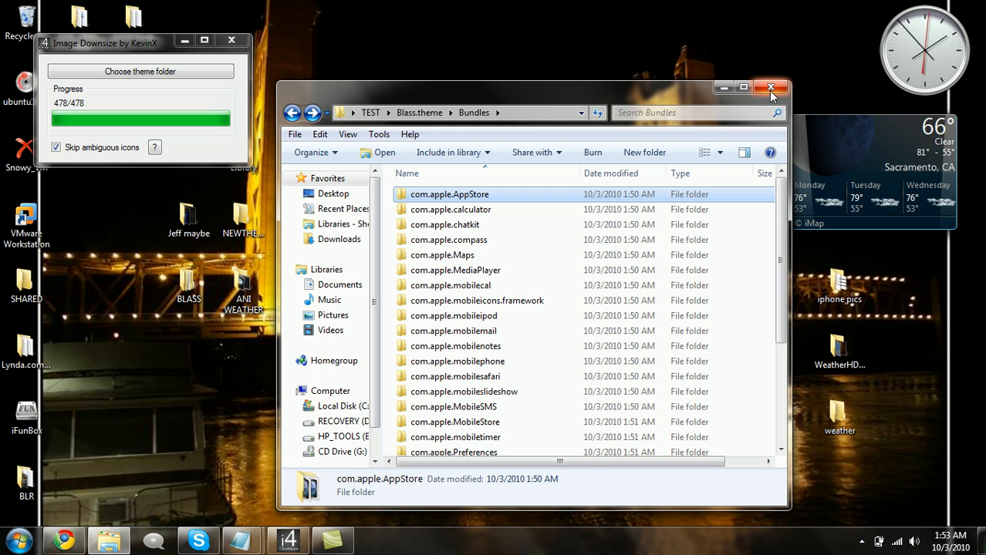
mouse_move(770, 88)
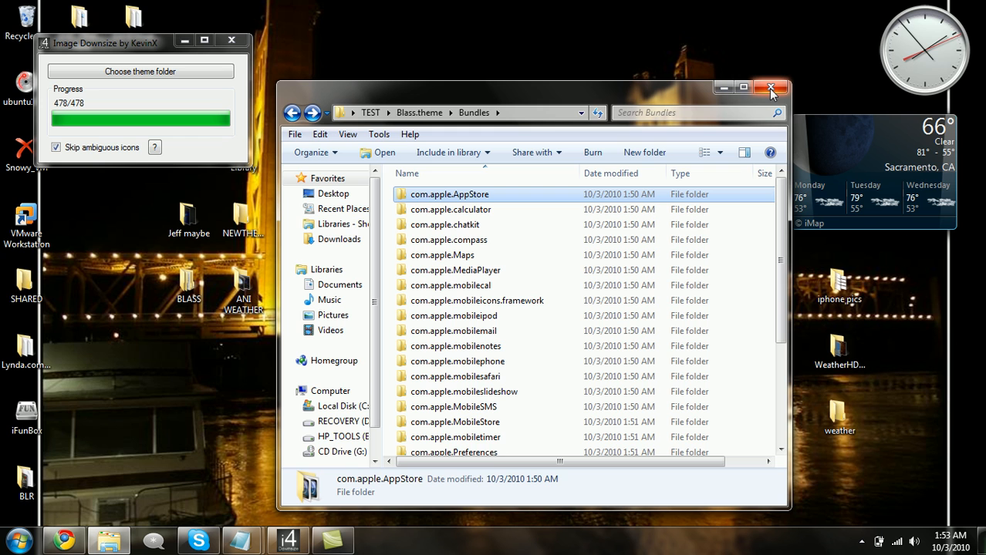
mouse_move(770, 87)
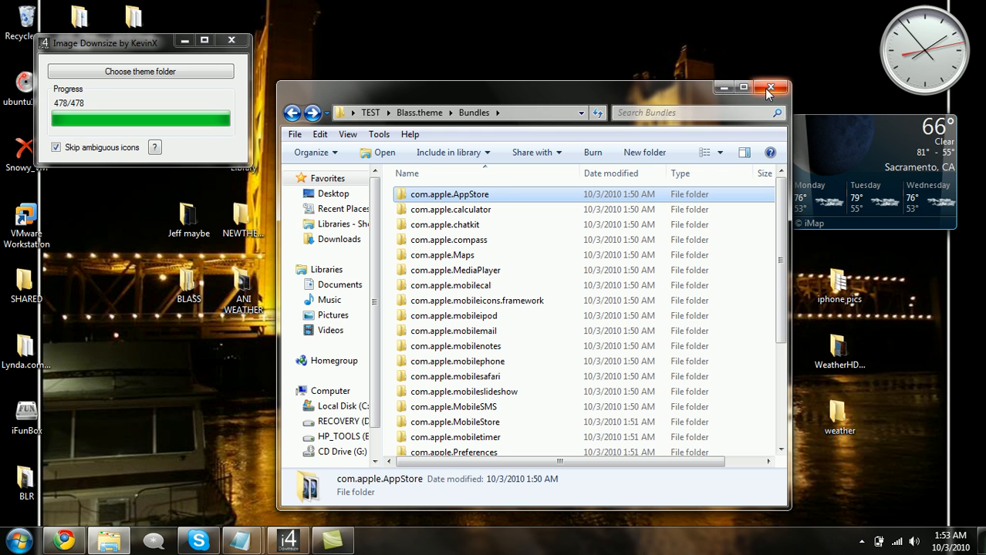